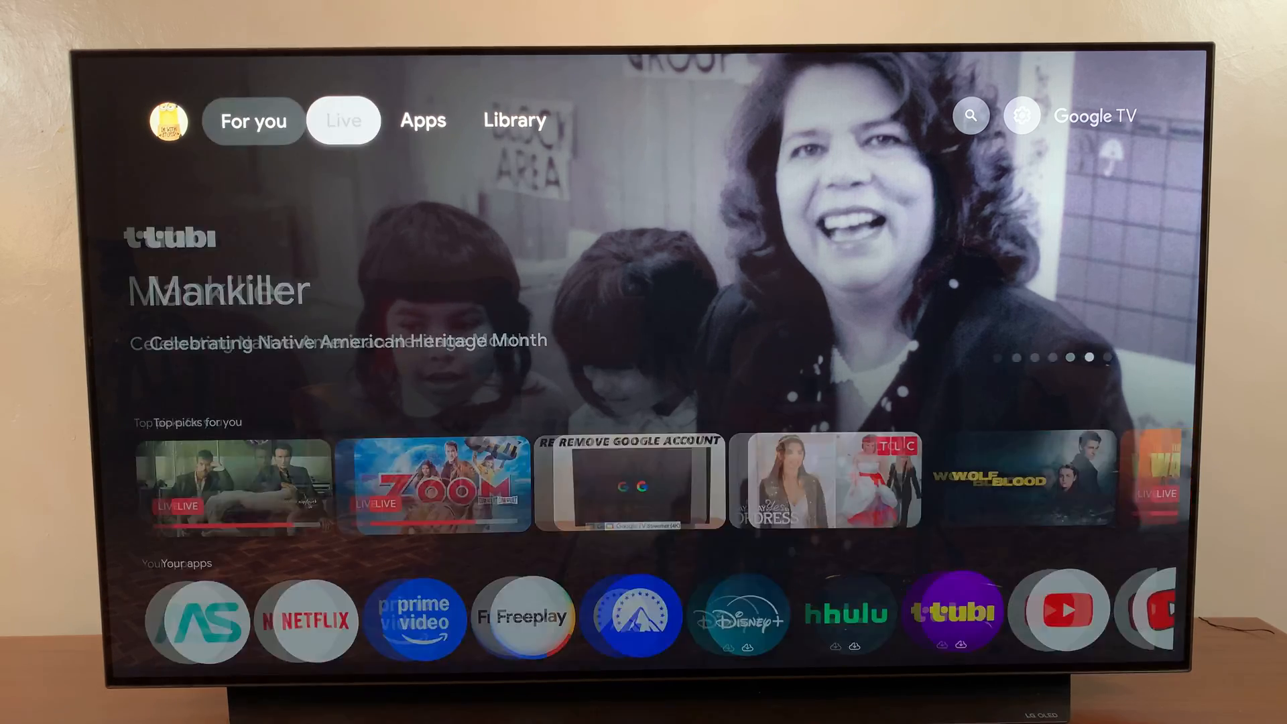
Open All settings from the profile quick panel to reach Accounts & sign-in.
{"action": "left_click", "coordinate": [1020, 115]}
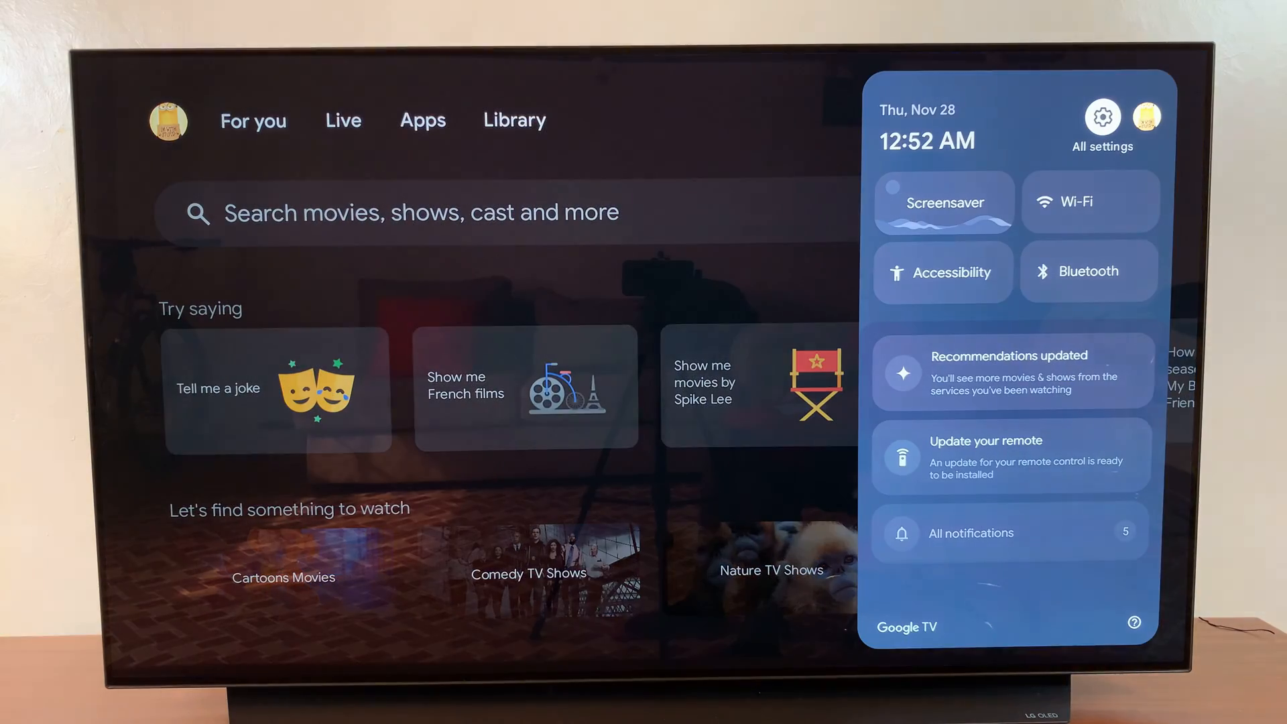
{"action": "left_click", "coordinate": [1101, 117]}
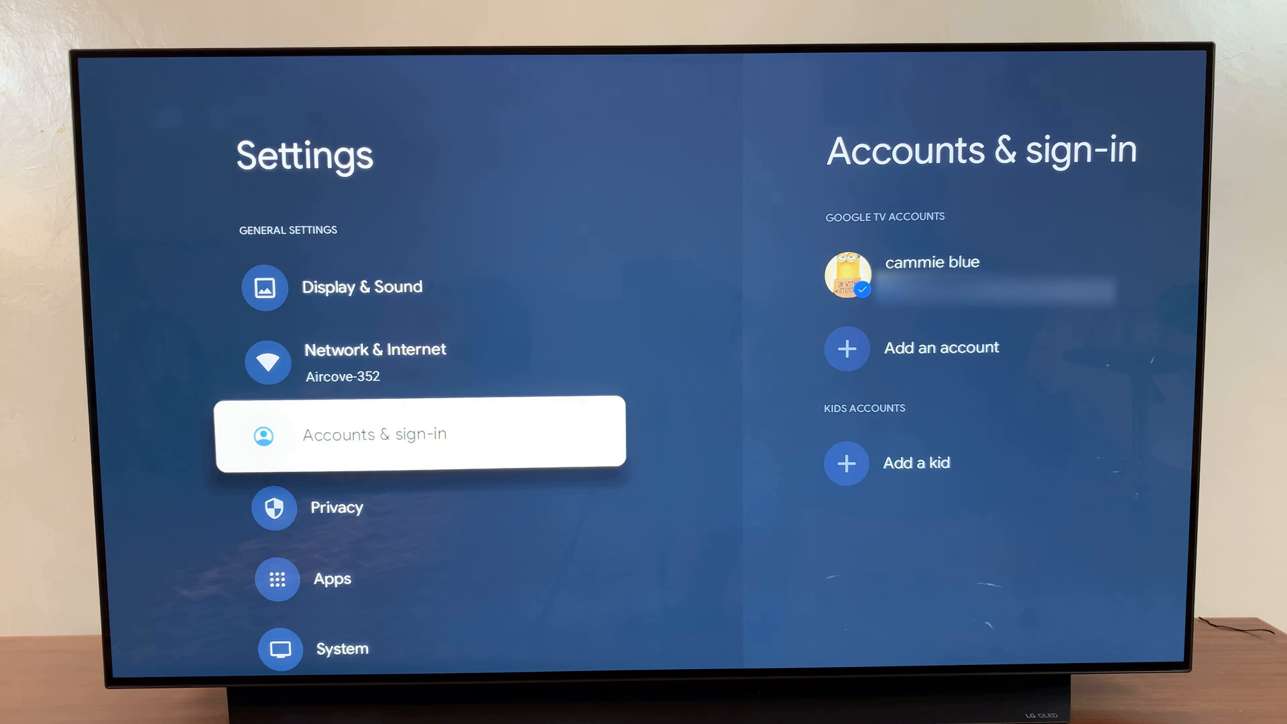
Select the main Google account to view its settings, including Apps only mode.
{"action": "left_click", "coordinate": [419, 431]}
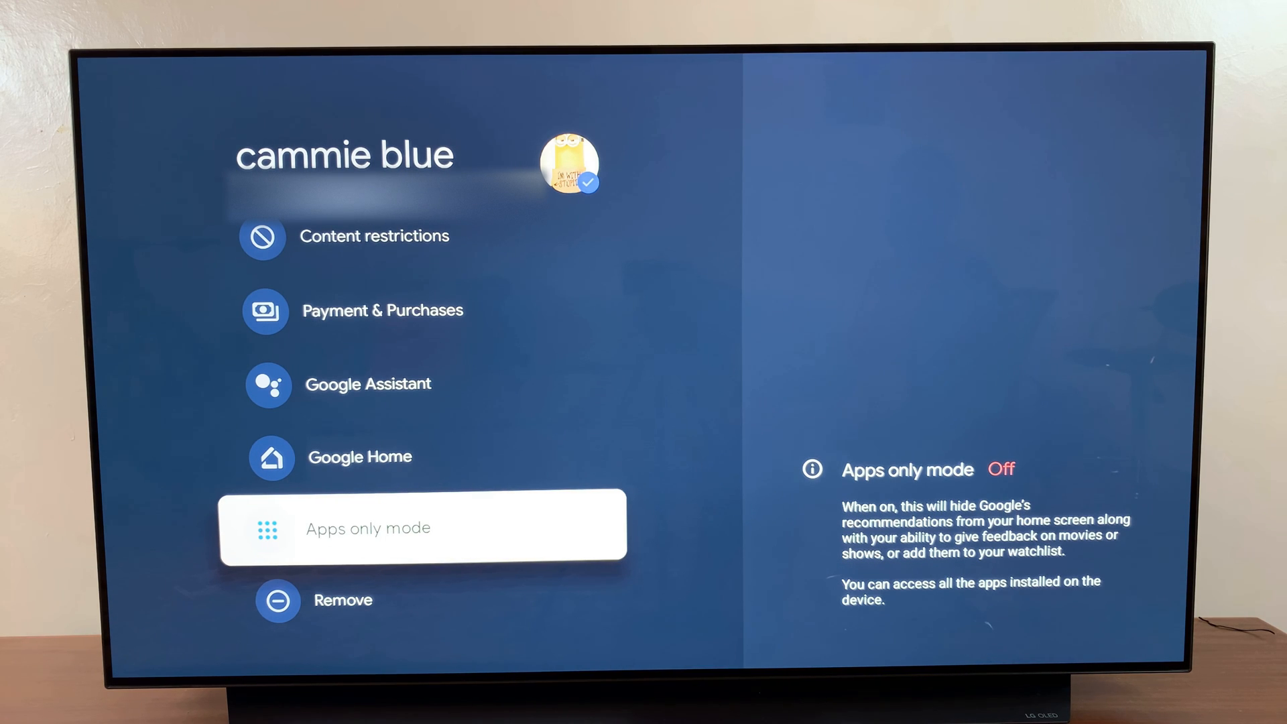
Select Apps only mode to show the Enable apps only mode screen.
{"action": "left_click", "coordinate": [423, 528]}
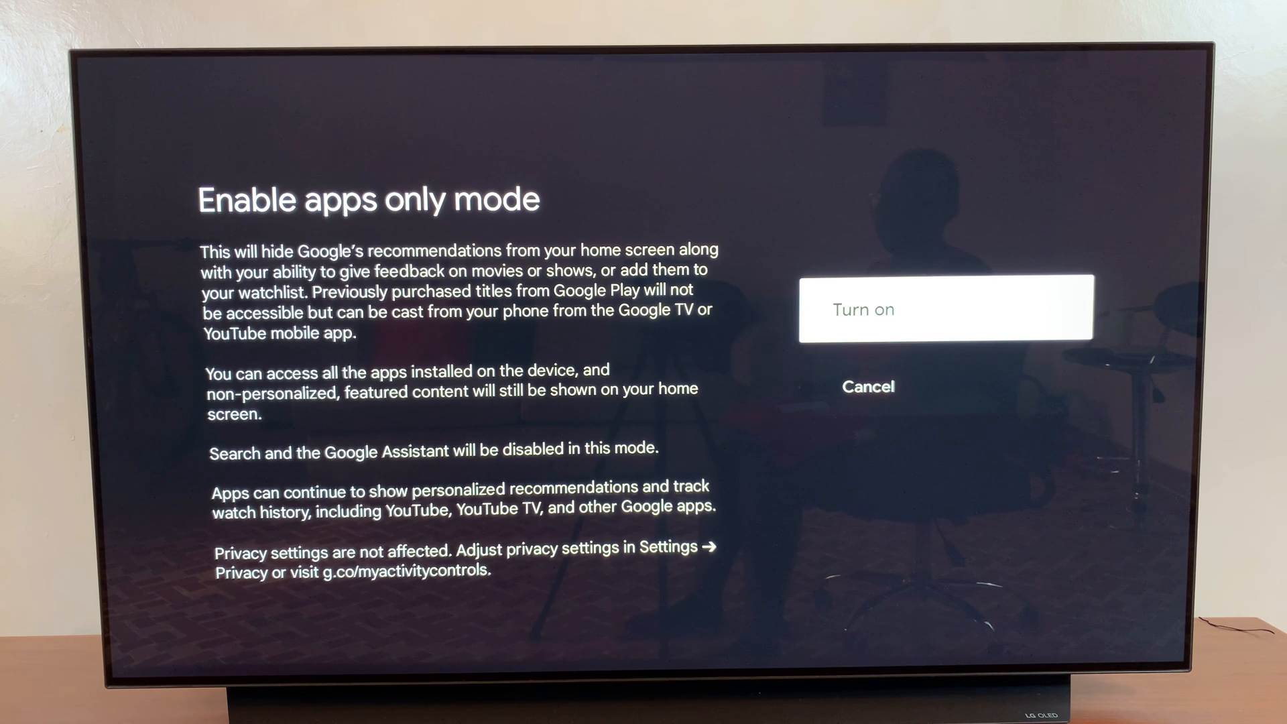
Confirm Turn on, then browse the Your apps grid and return to the top of Home.
{"action": "left_click", "coordinate": [946, 308]}
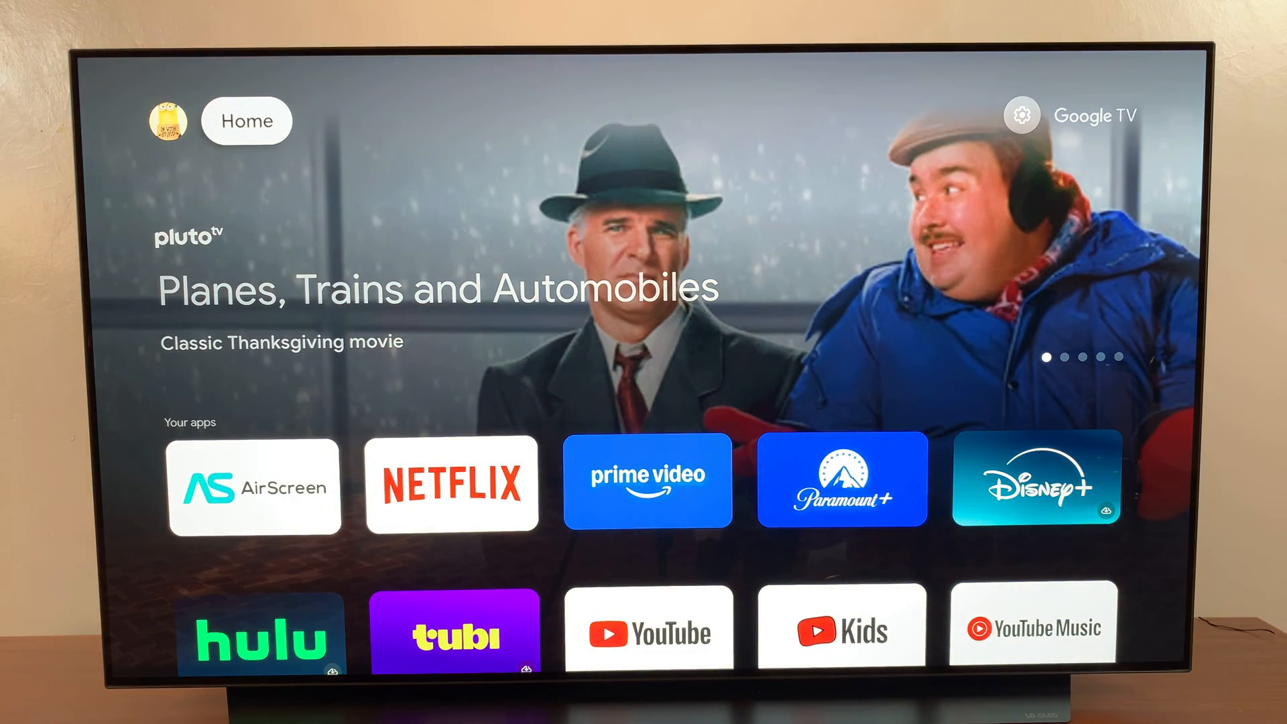
{"action": "scroll", "scroll_direction": "down", "scroll_amount": 3}
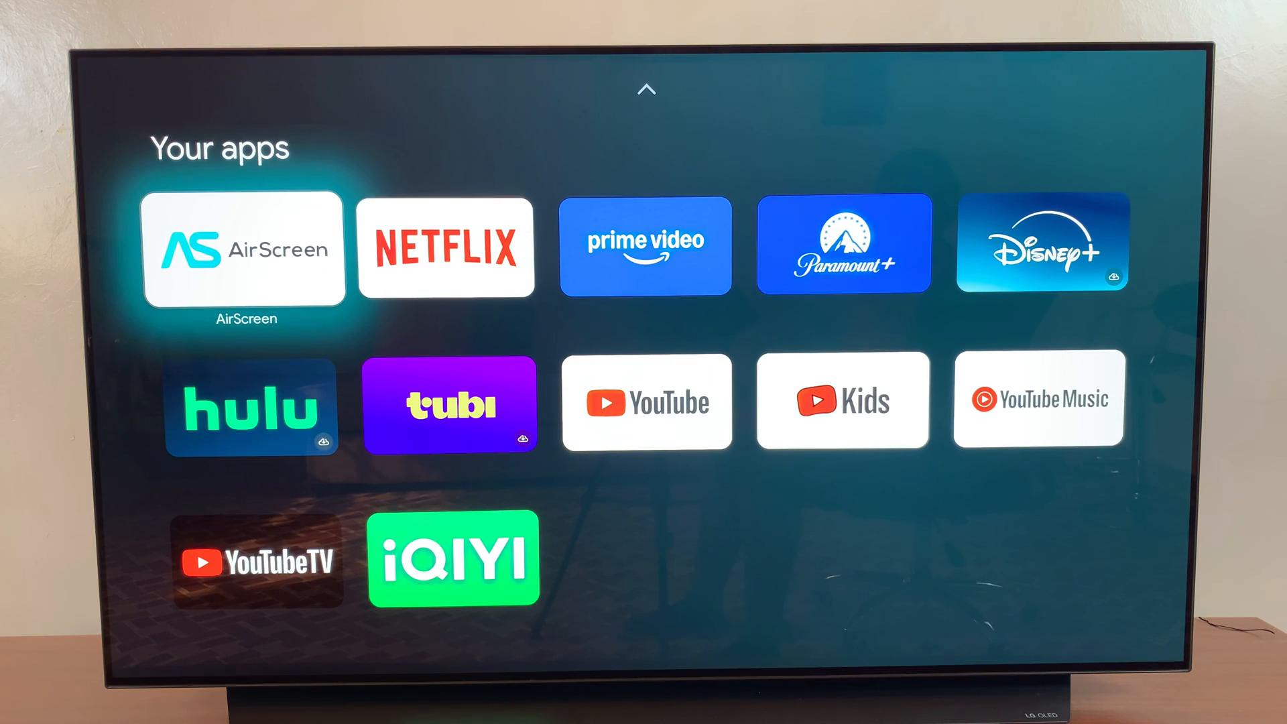
{"action": "key", "text": "right"}
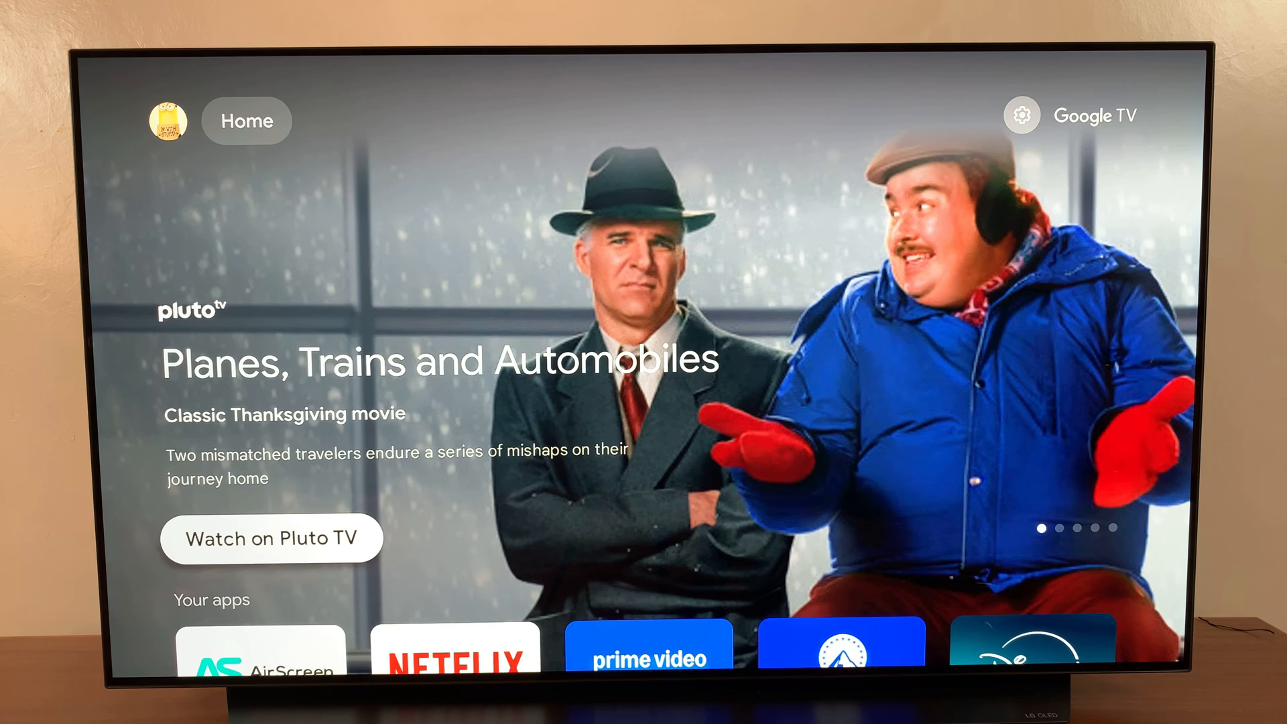
{"action": "scroll", "scroll_direction": "down", "scroll_amount": 3}
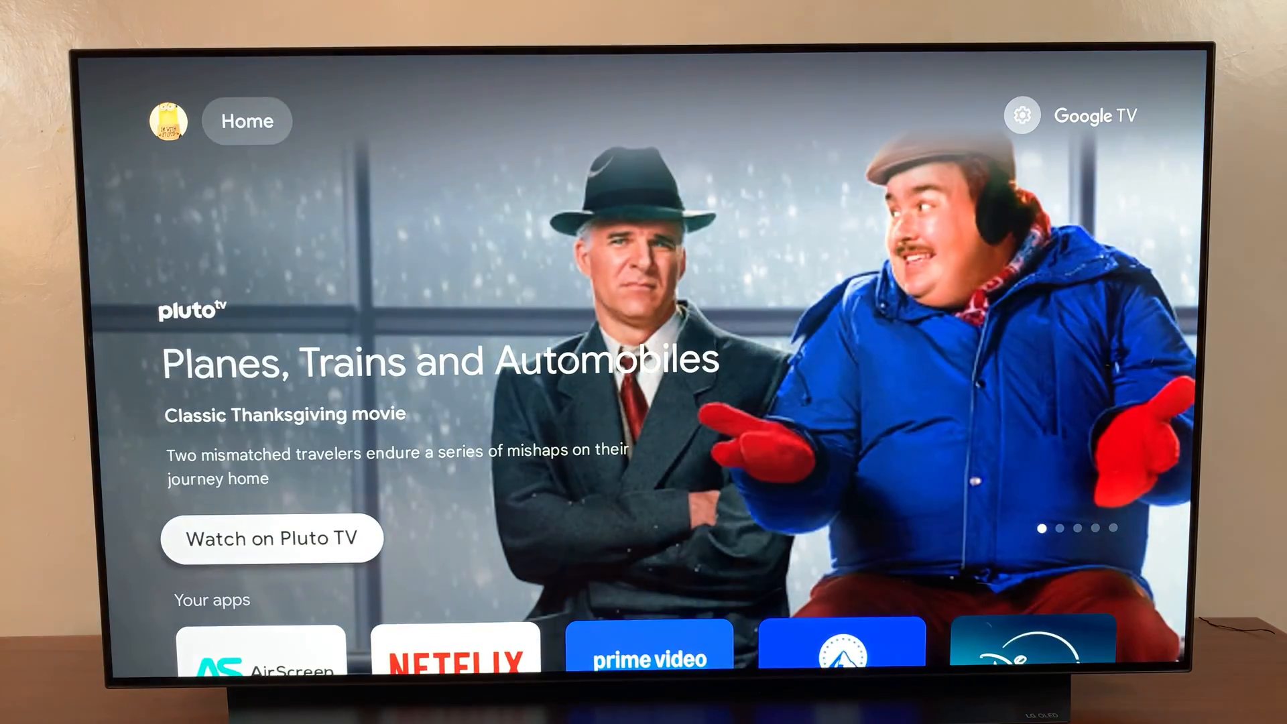
{"action": "scroll", "scroll_direction": "down", "scroll_amount": 3}
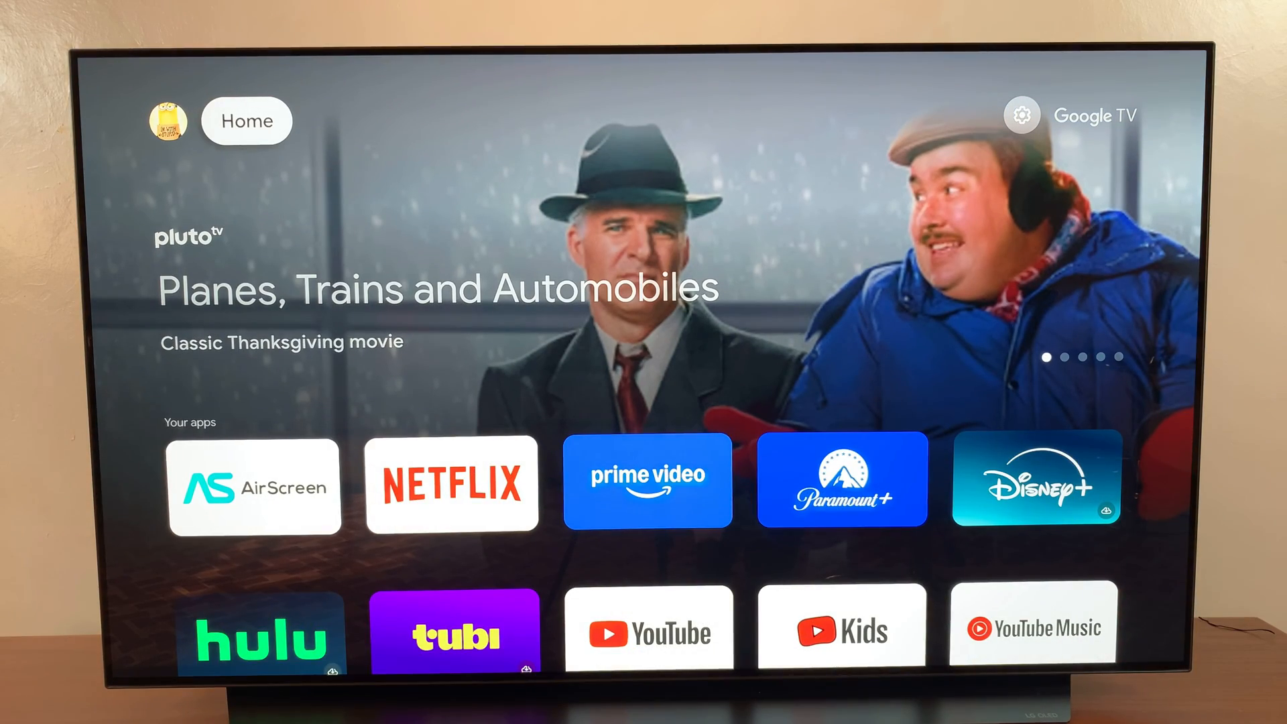